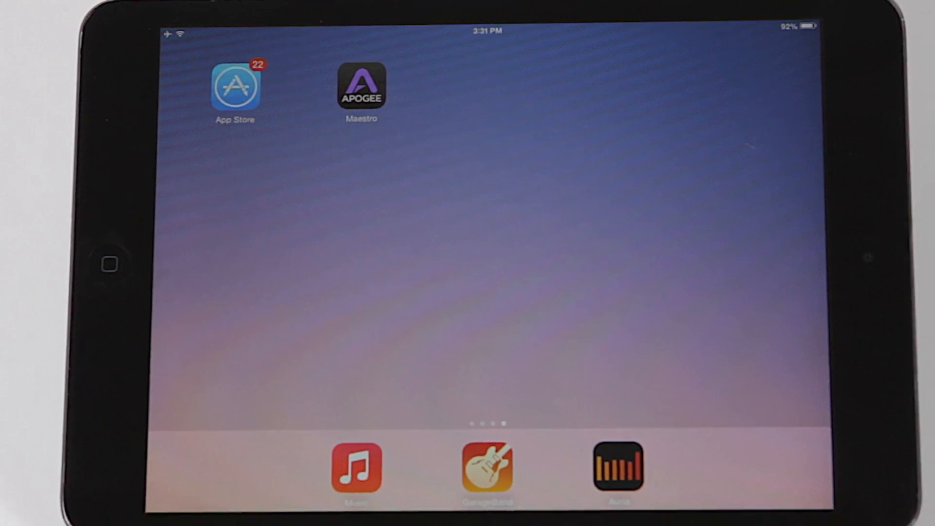
Search the App Store for 'apogee' and pick the Apogee Maestro result.
{"action": "left_click", "coordinate": [235, 86]}
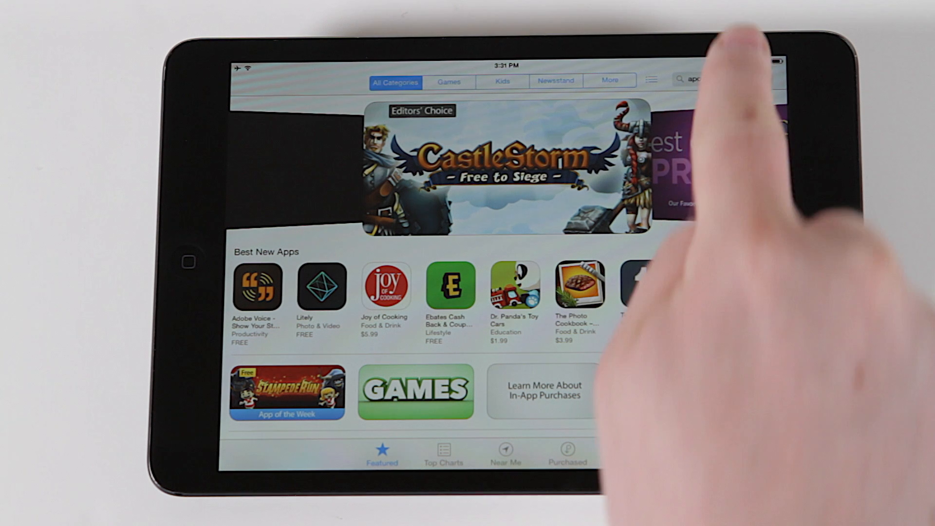
{"action": "type", "text": "apogee"}
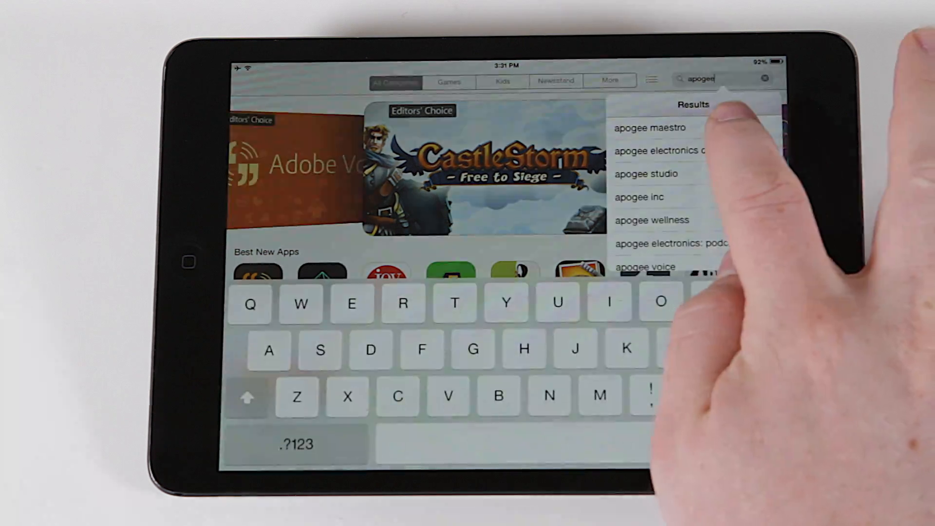
{"action": "left_click", "coordinate": [649, 127]}
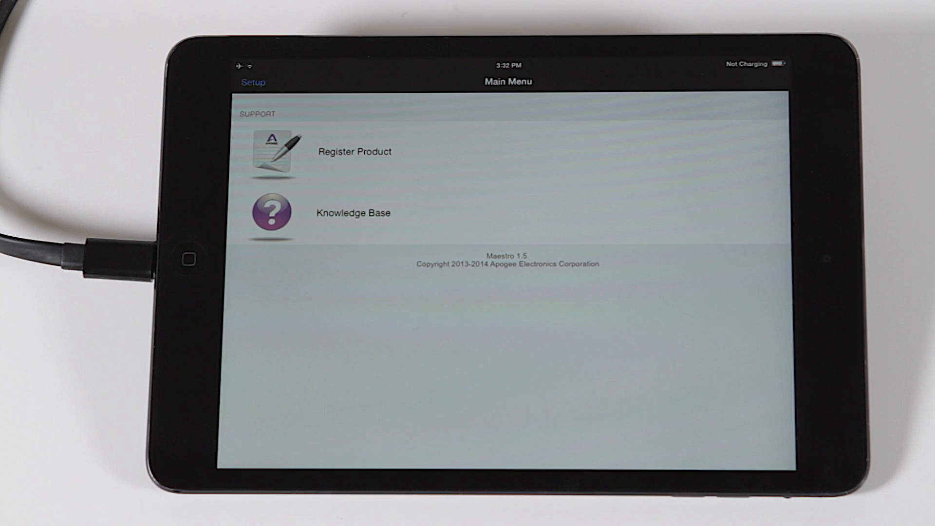
Show the ONE's input page with Int. Mic selected as the source.
{"action": "left_click", "coordinate": [253, 82]}
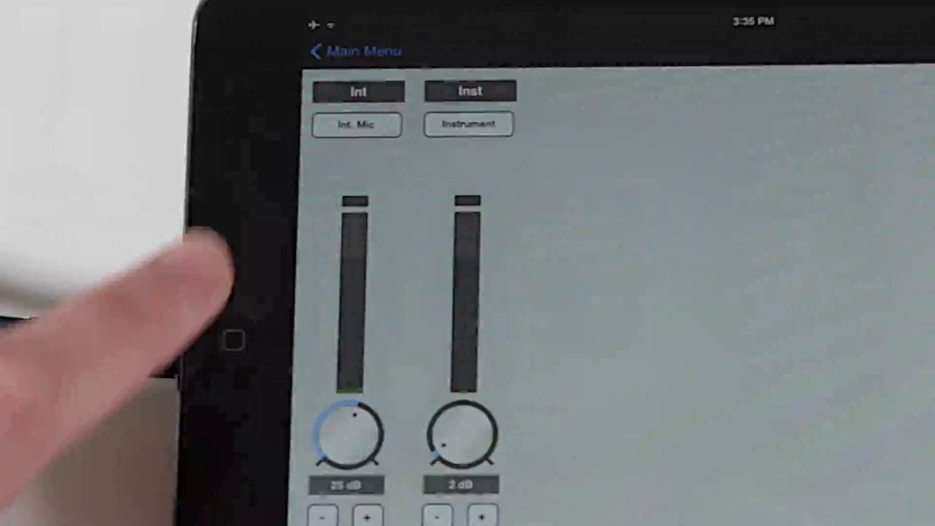
Raise the internal mic's input gain to 45 dB so the meter lights green.
{"action": "left_click", "coordinate": [356, 126]}
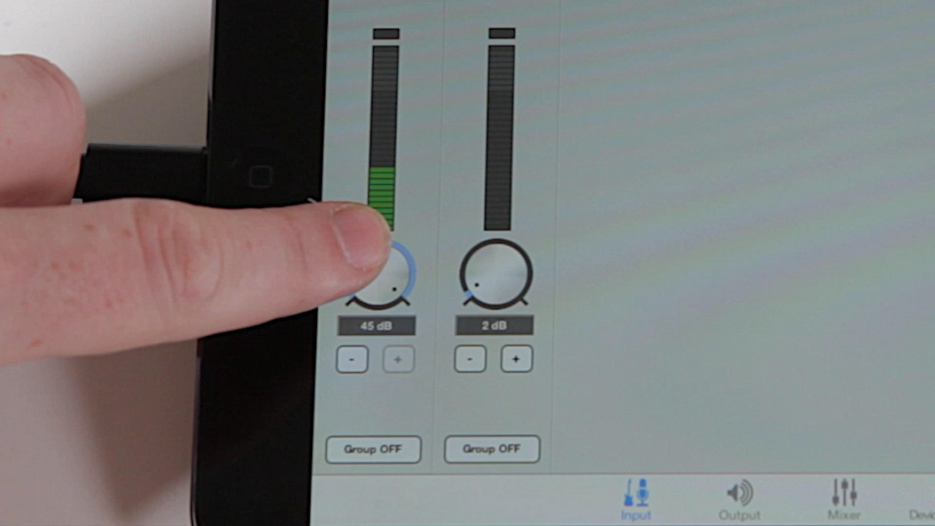
Go from apogeedigital.com/videos to Apogee's YouTube playlists page.
{"action": "left_click", "coordinate": [350, 359]}
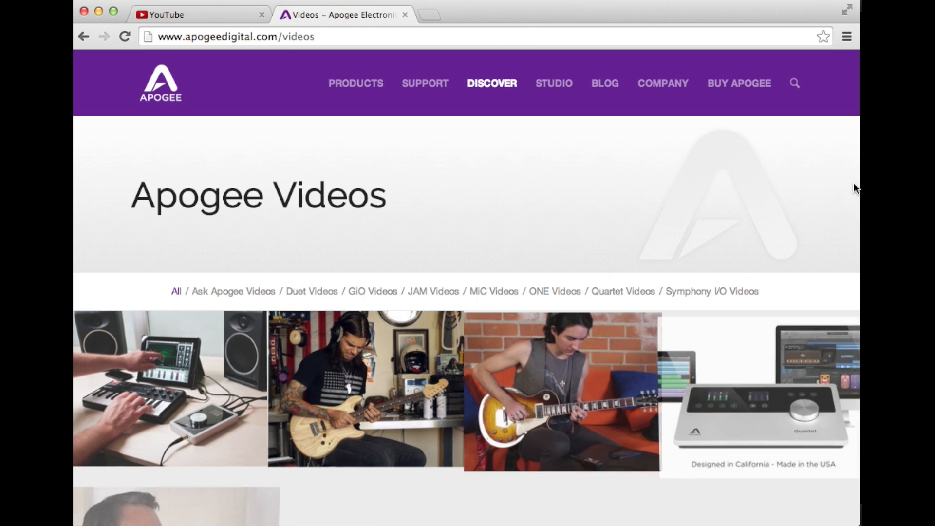
{"action": "left_click", "coordinate": [200, 15]}
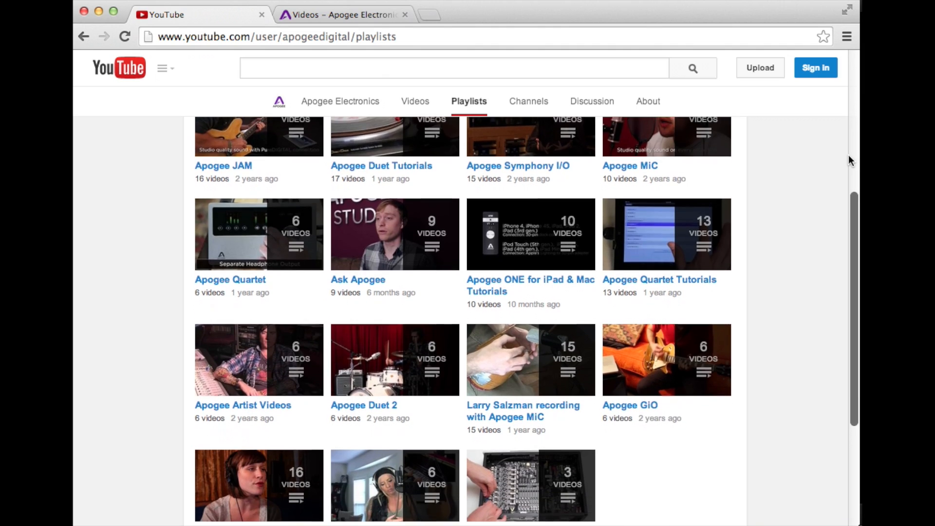